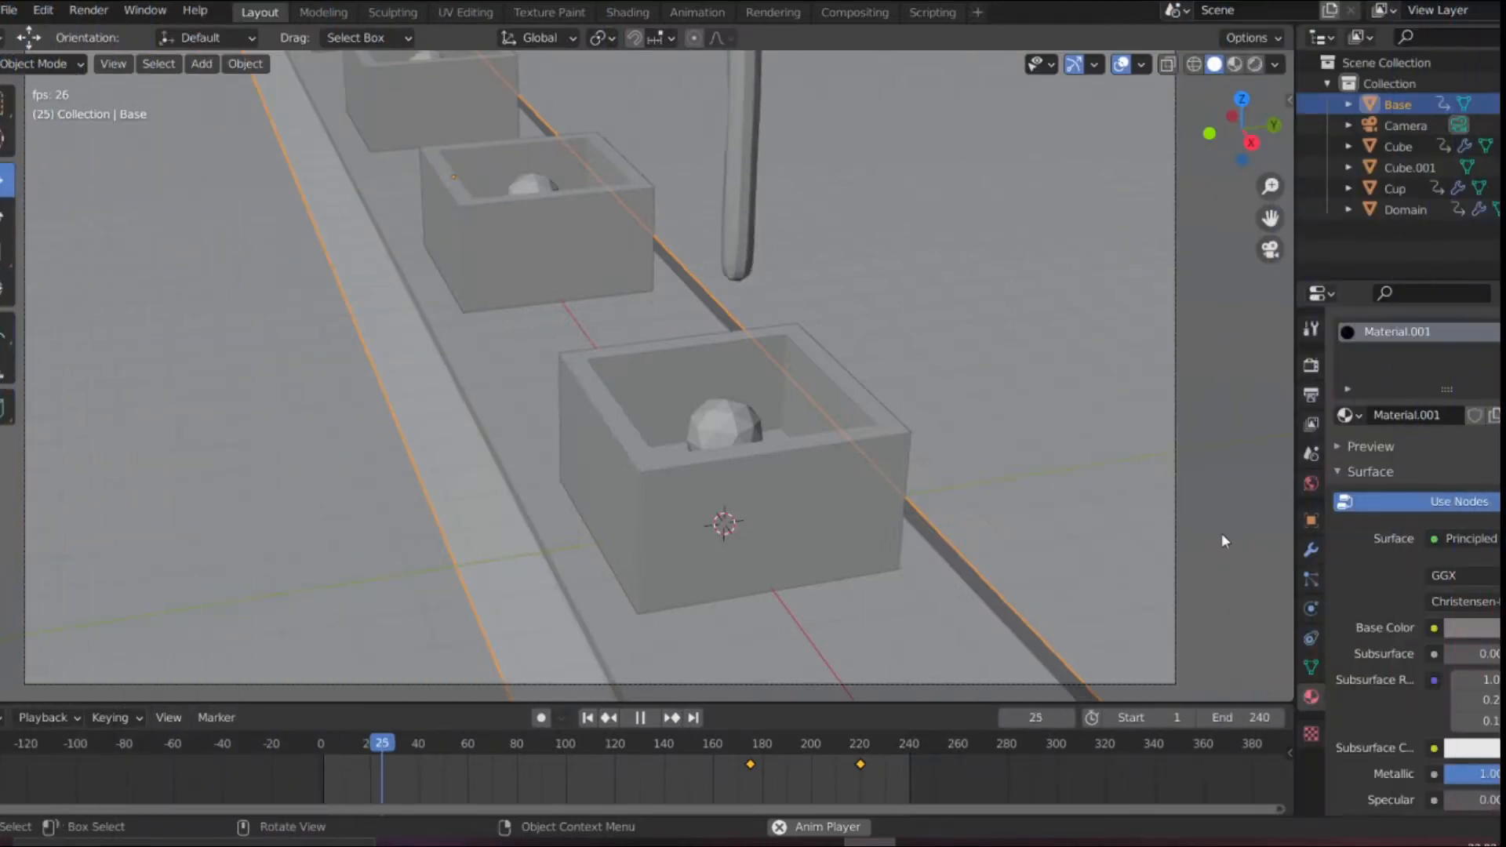
Add an Ico Sphere mesh inside the arrayed hollow box
click(641, 717)
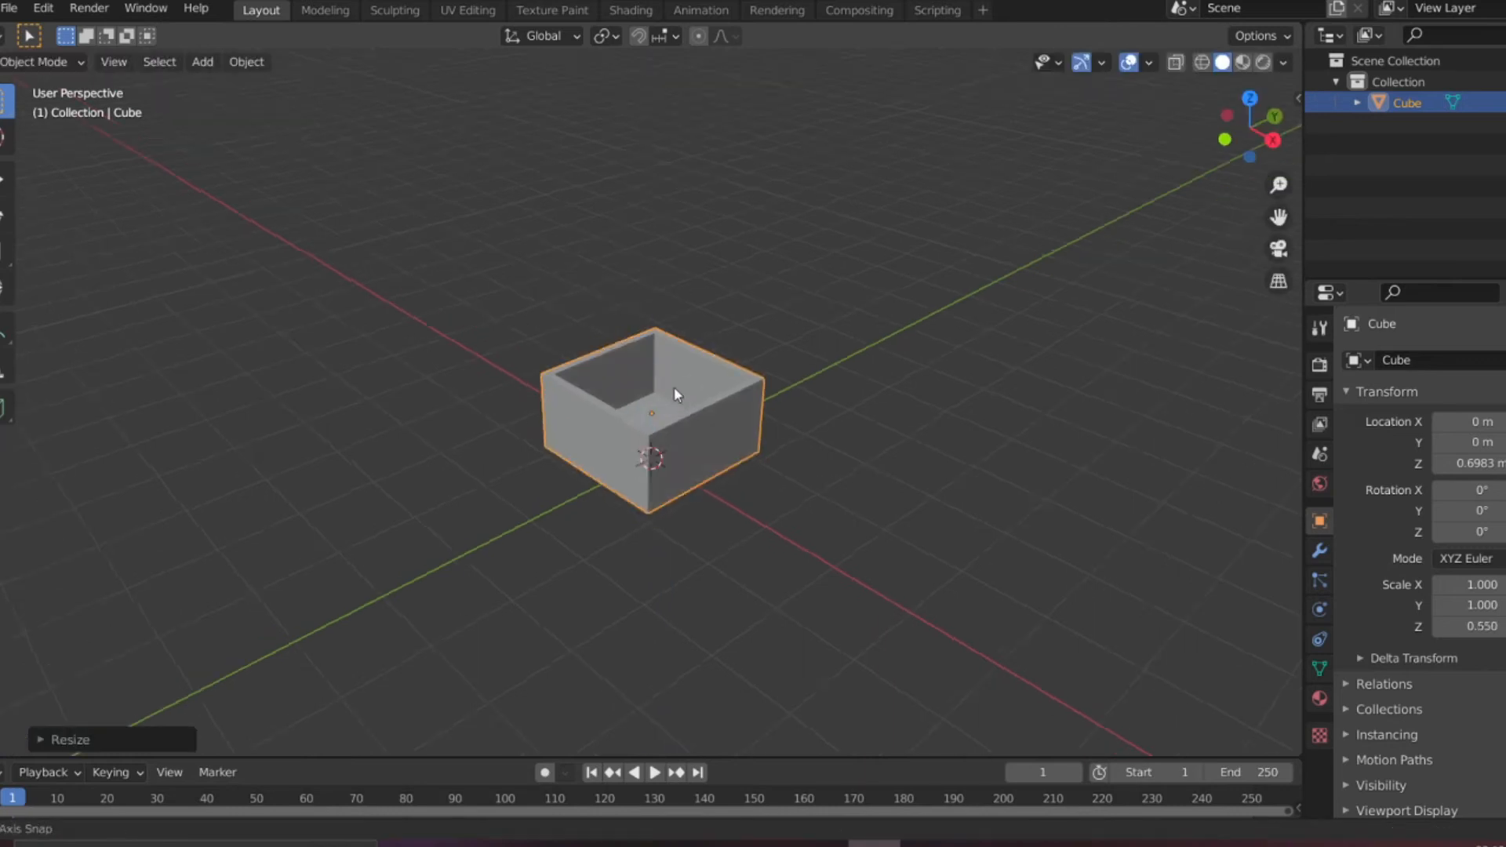
click(203, 62)
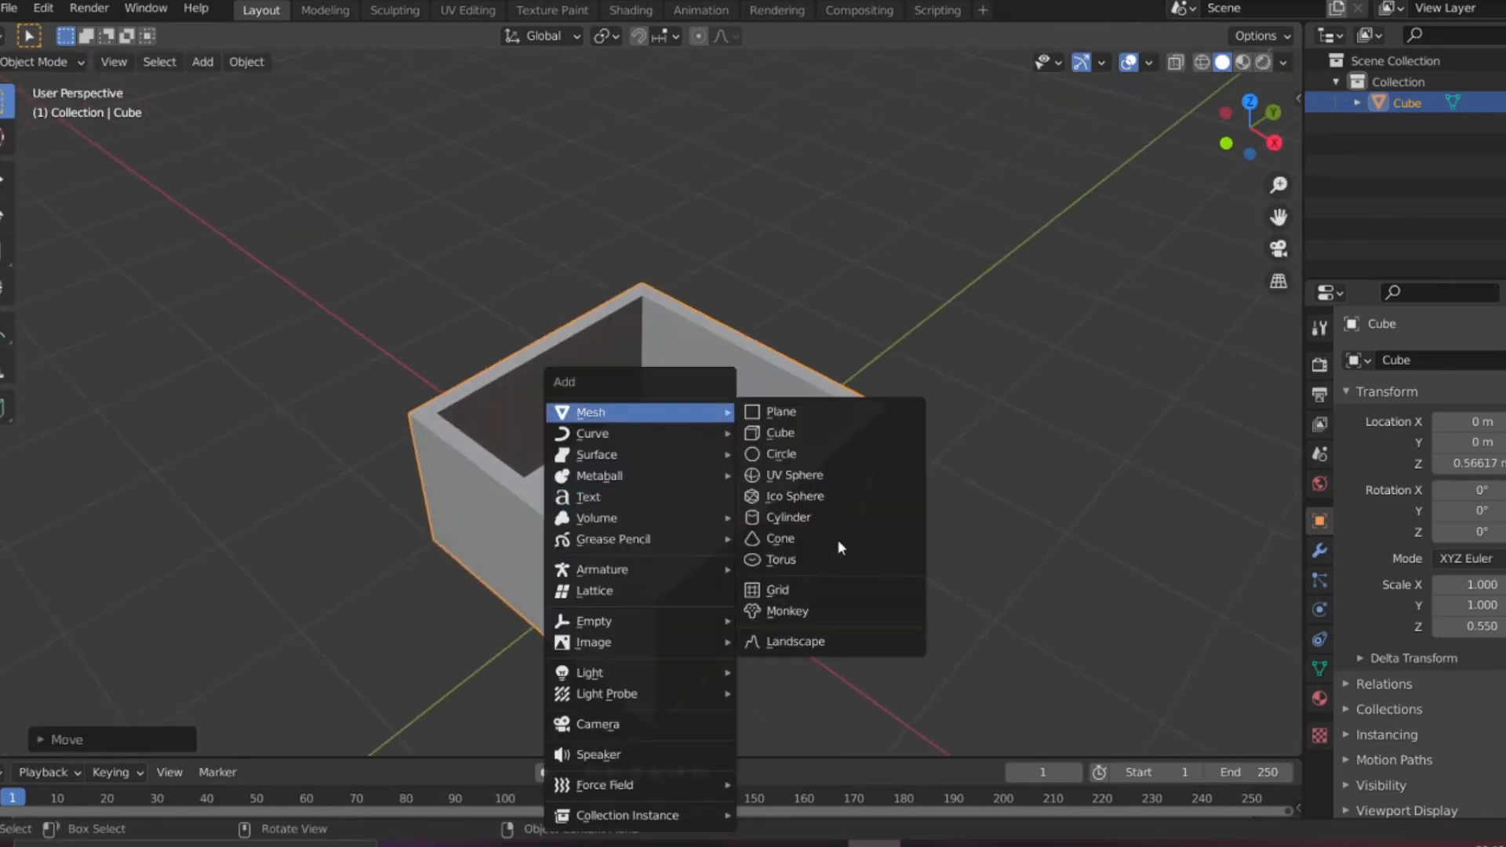
click(792, 496)
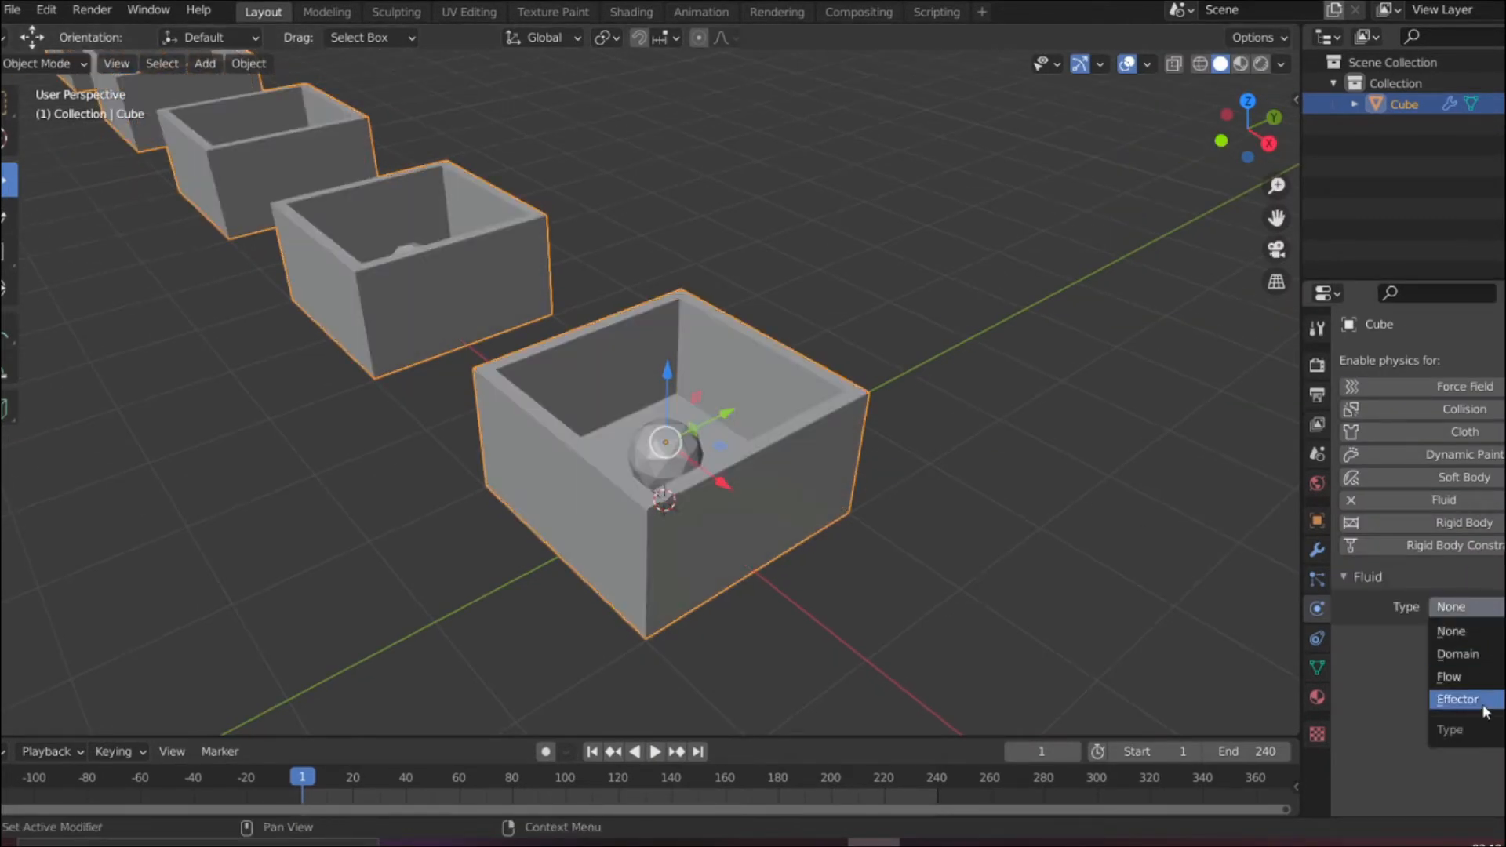
Set the boxes' fluid physics type to Effector
click(1459, 699)
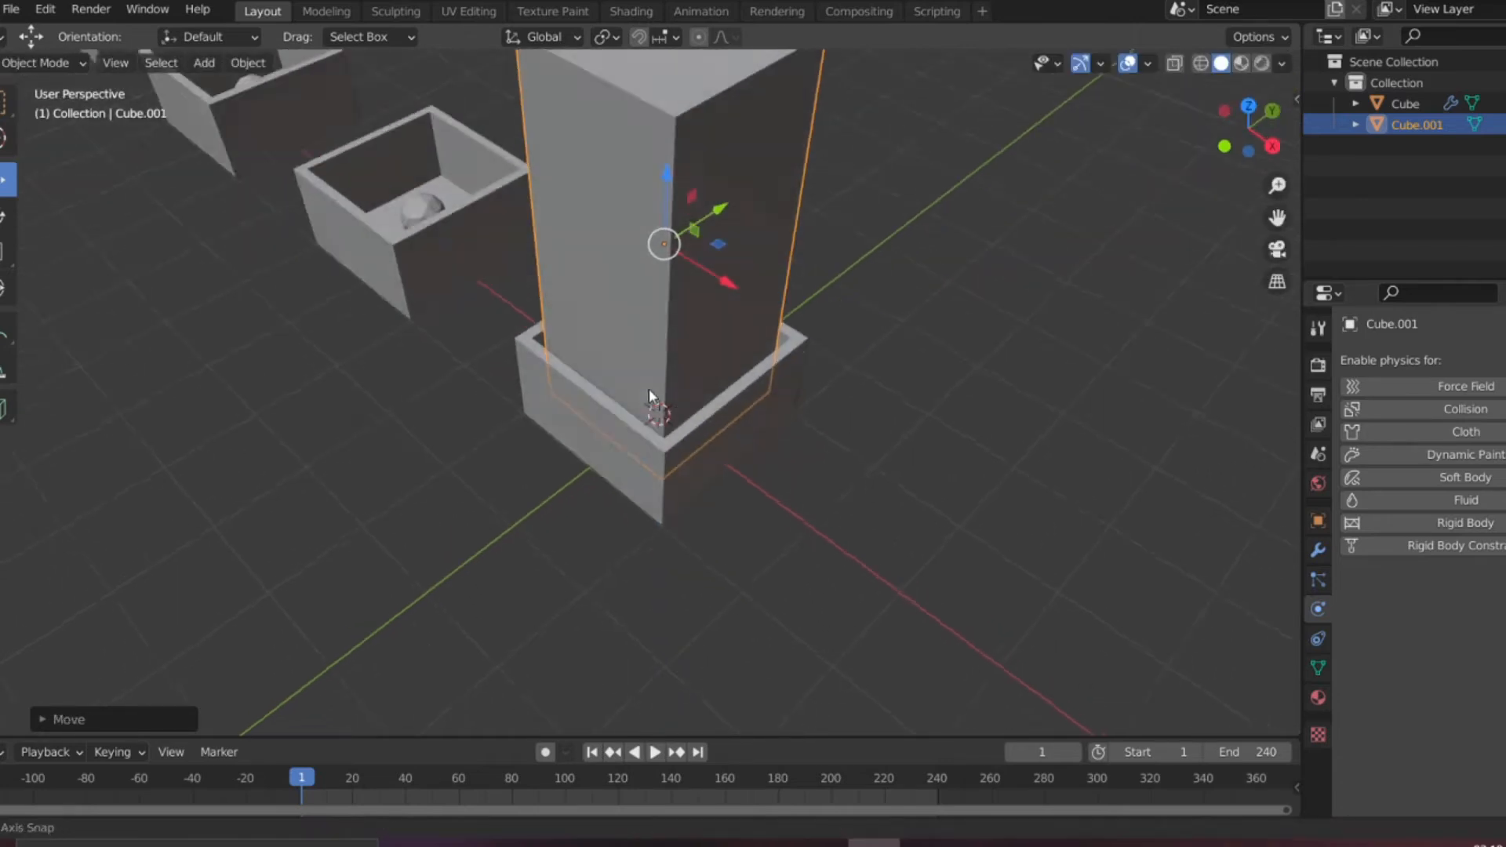
Apply Quick Liquid to the tall cube and play the timeline to simulate
click(295, 61)
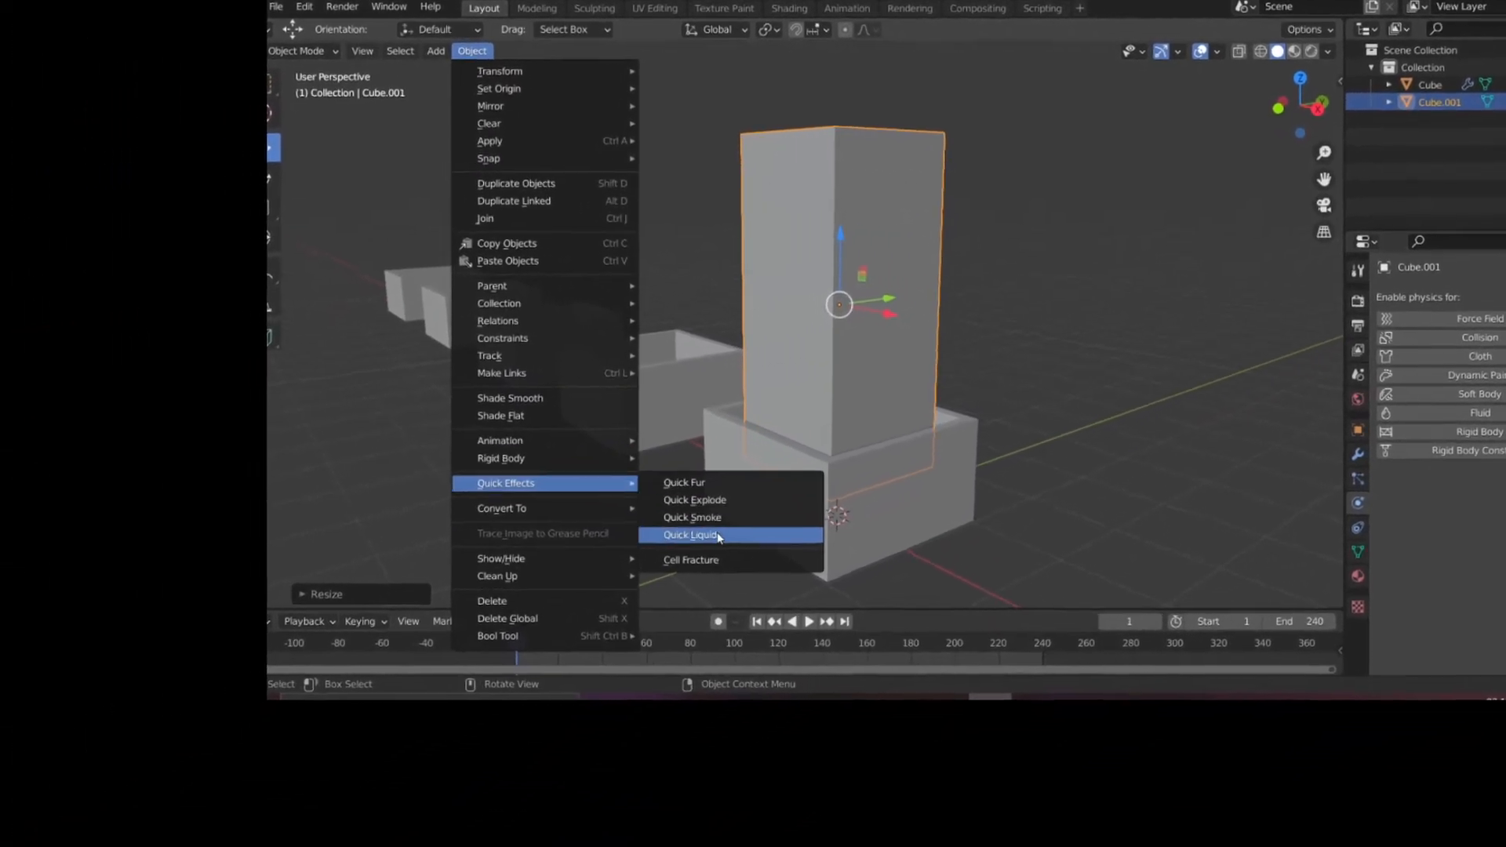
click(687, 535)
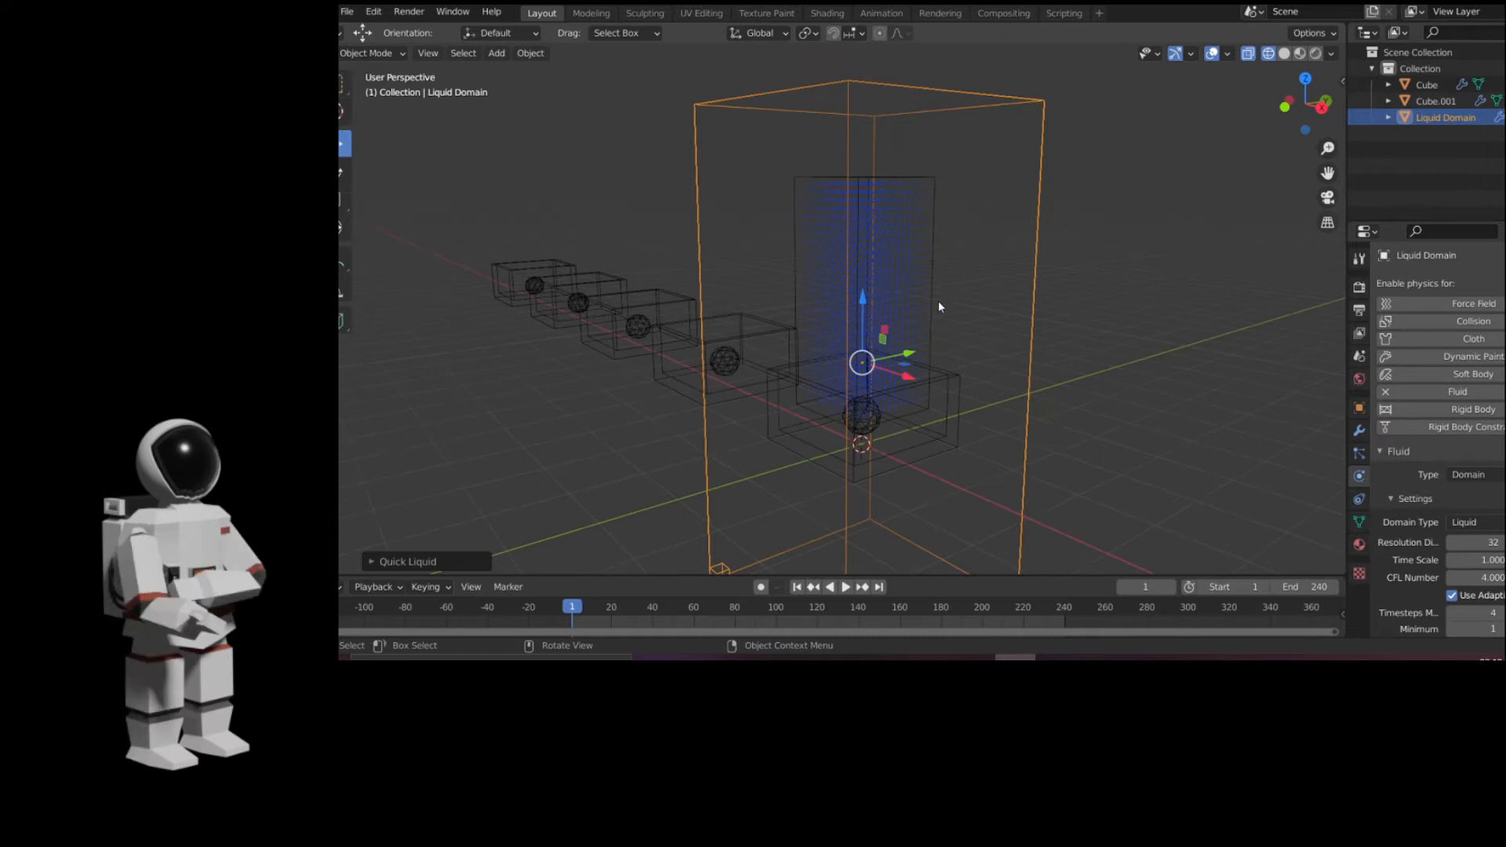
mouse_move(920, 343)
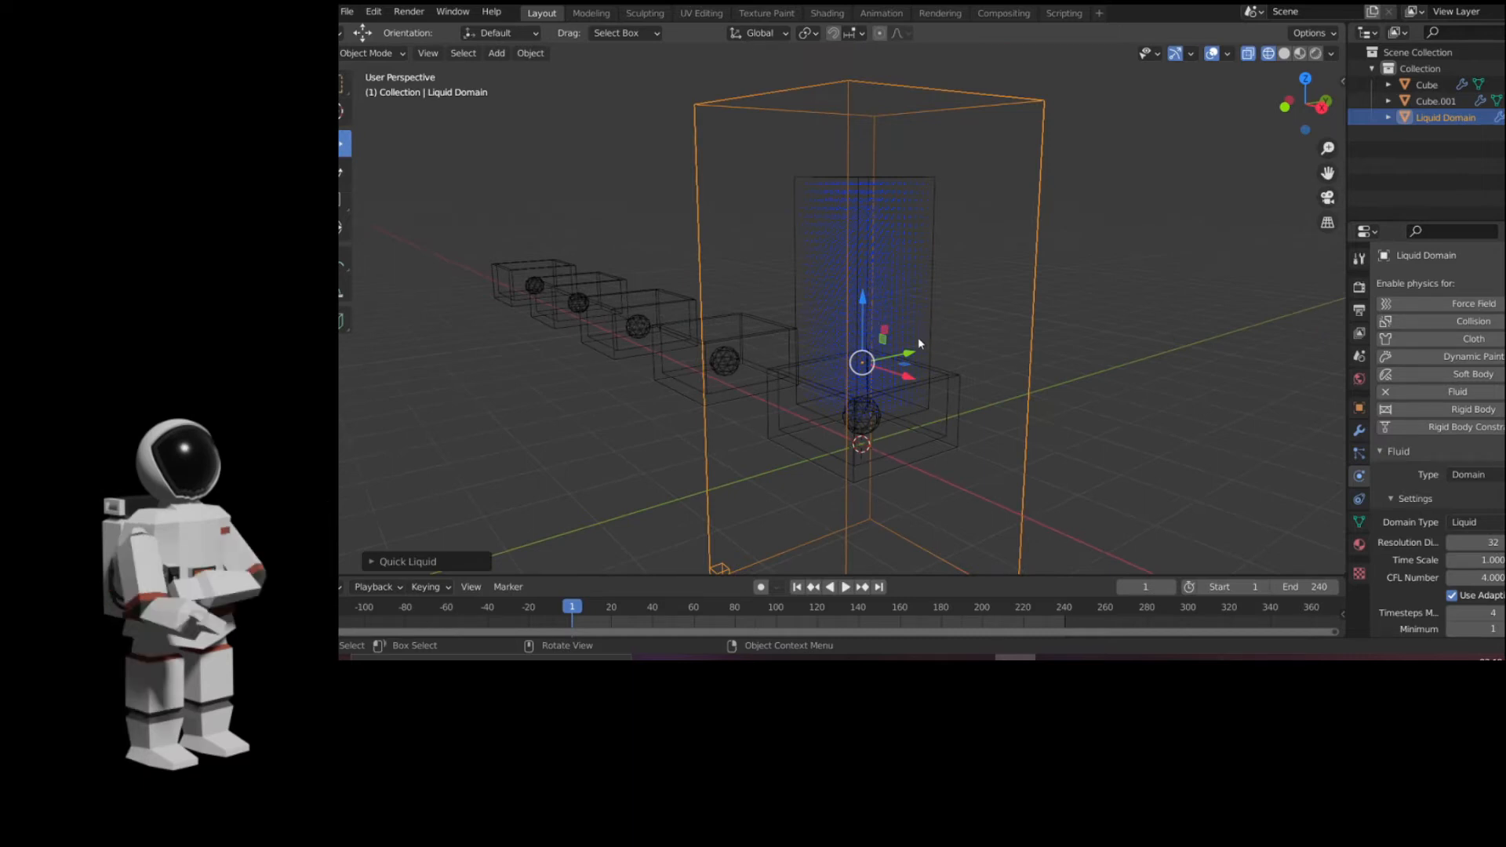
click(845, 587)
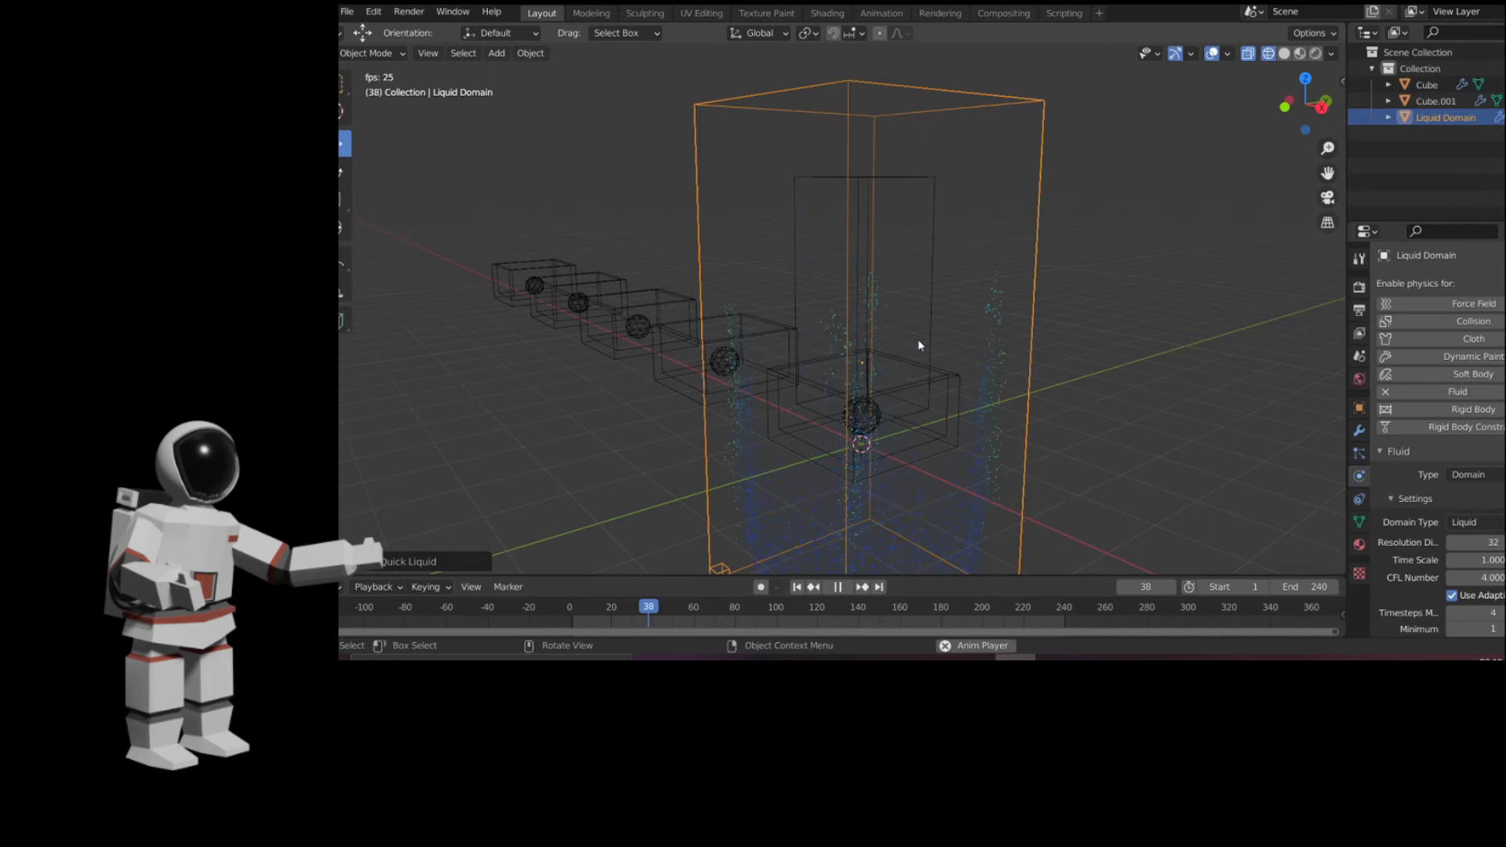
click(838, 586)
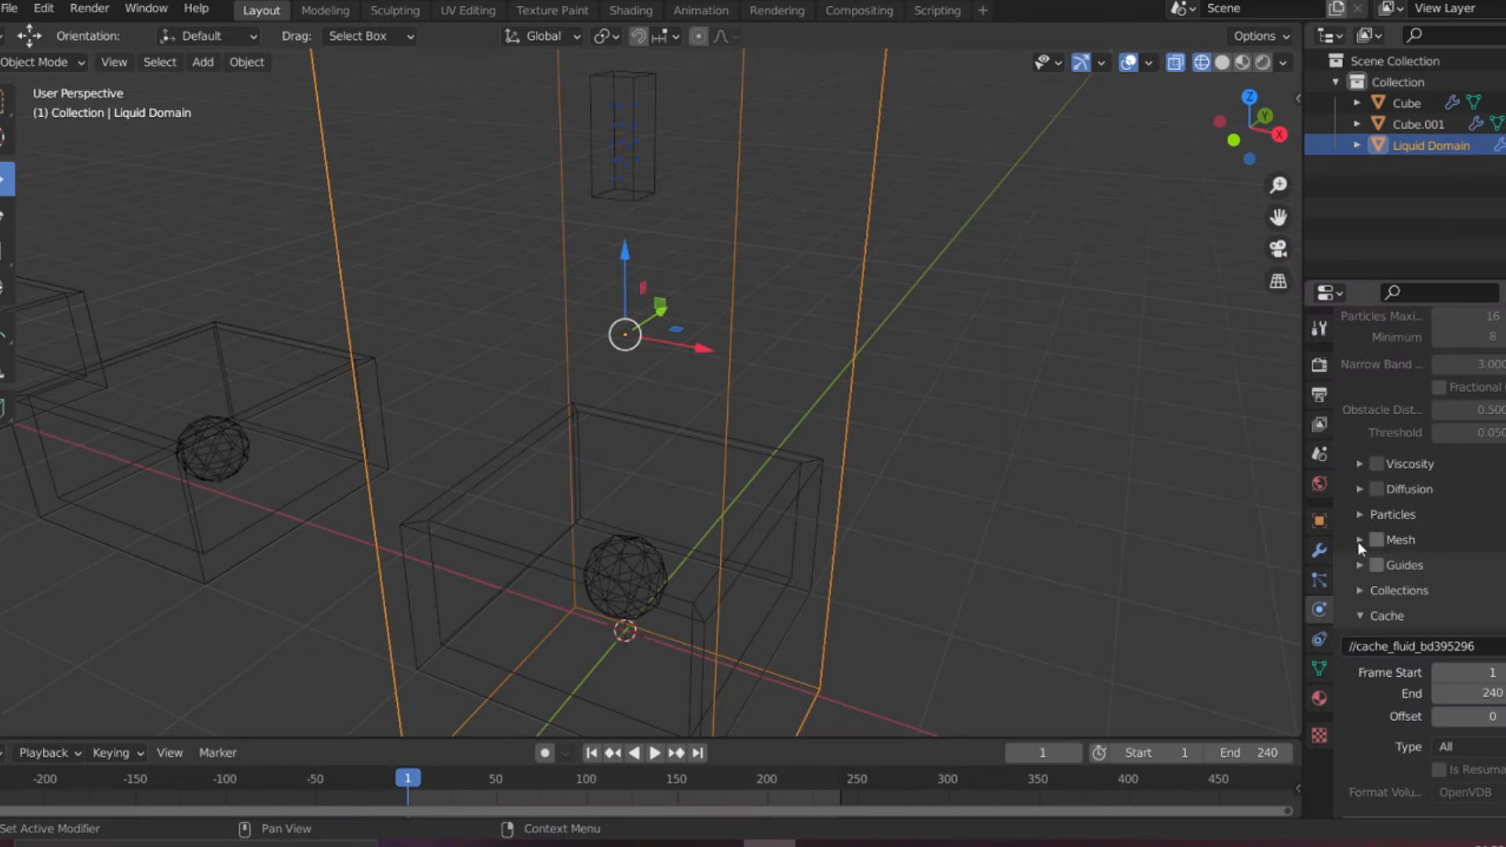
Enable Mesh on the liquid domain and play back the smooth liquid surface
click(1377, 540)
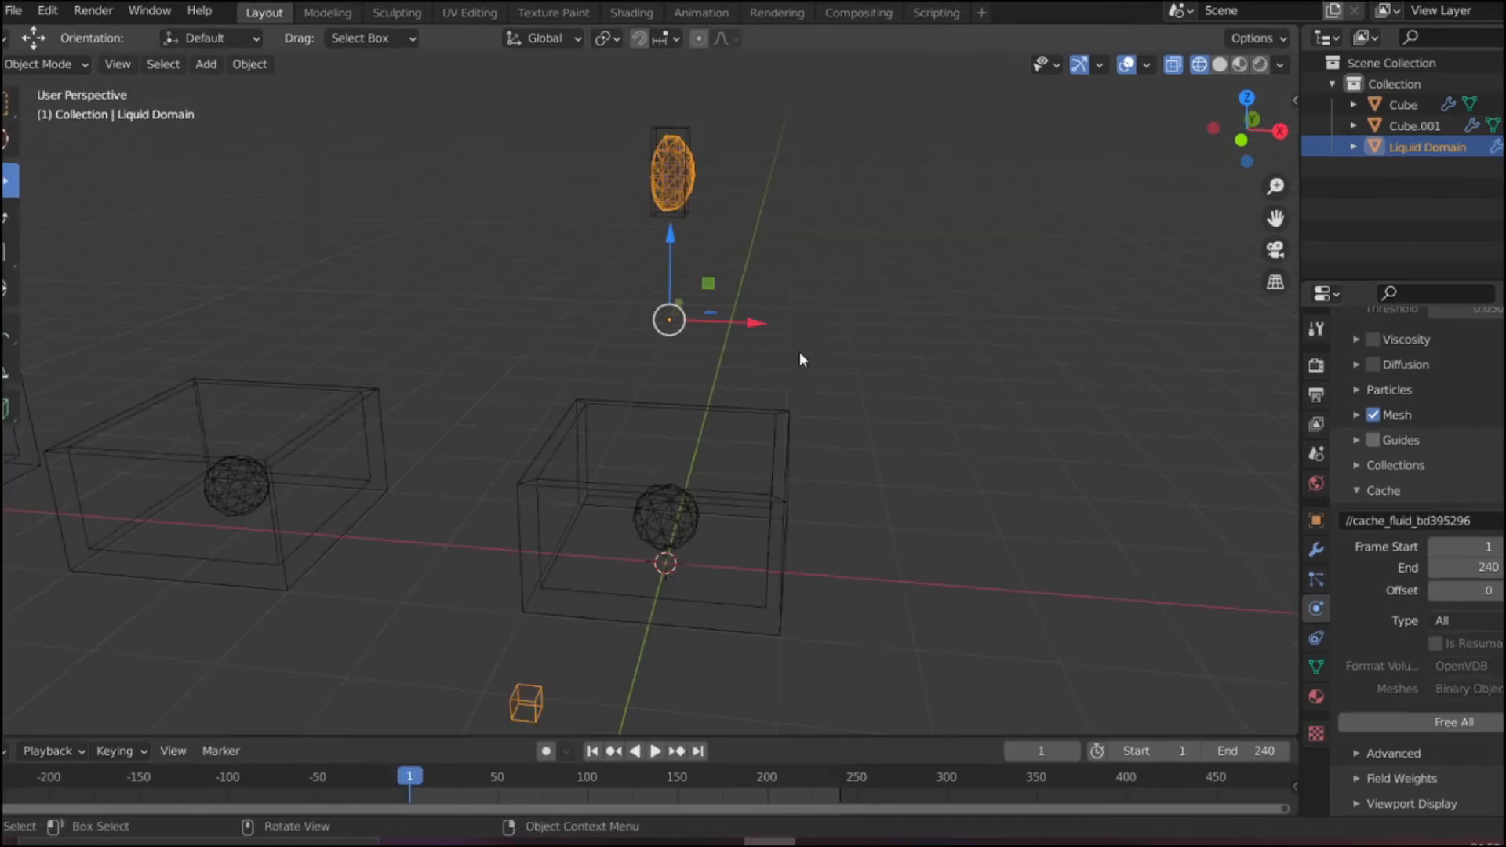
click(655, 750)
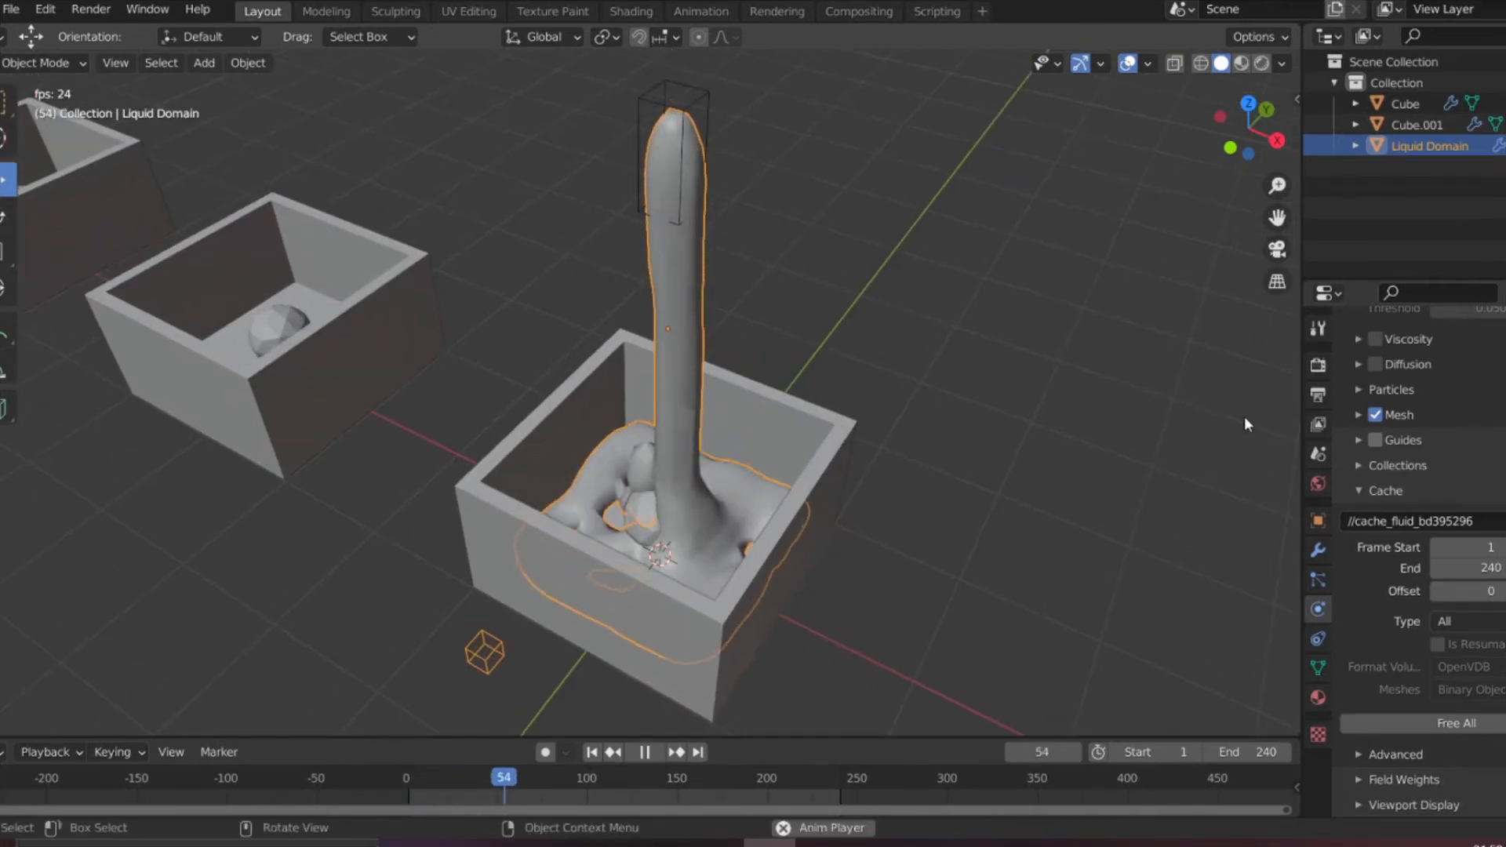
click(644, 752)
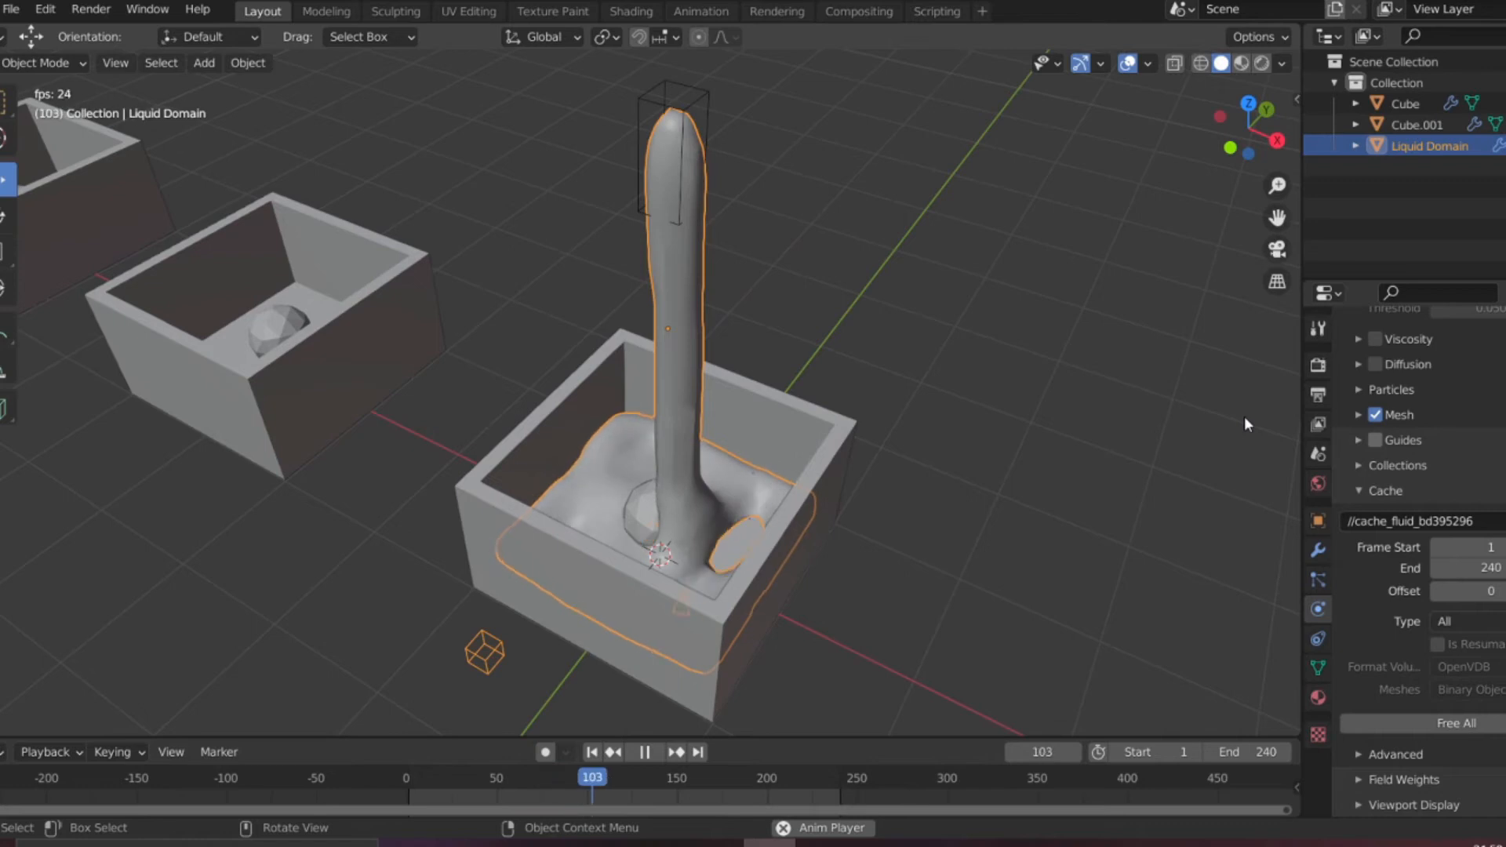
click(645, 752)
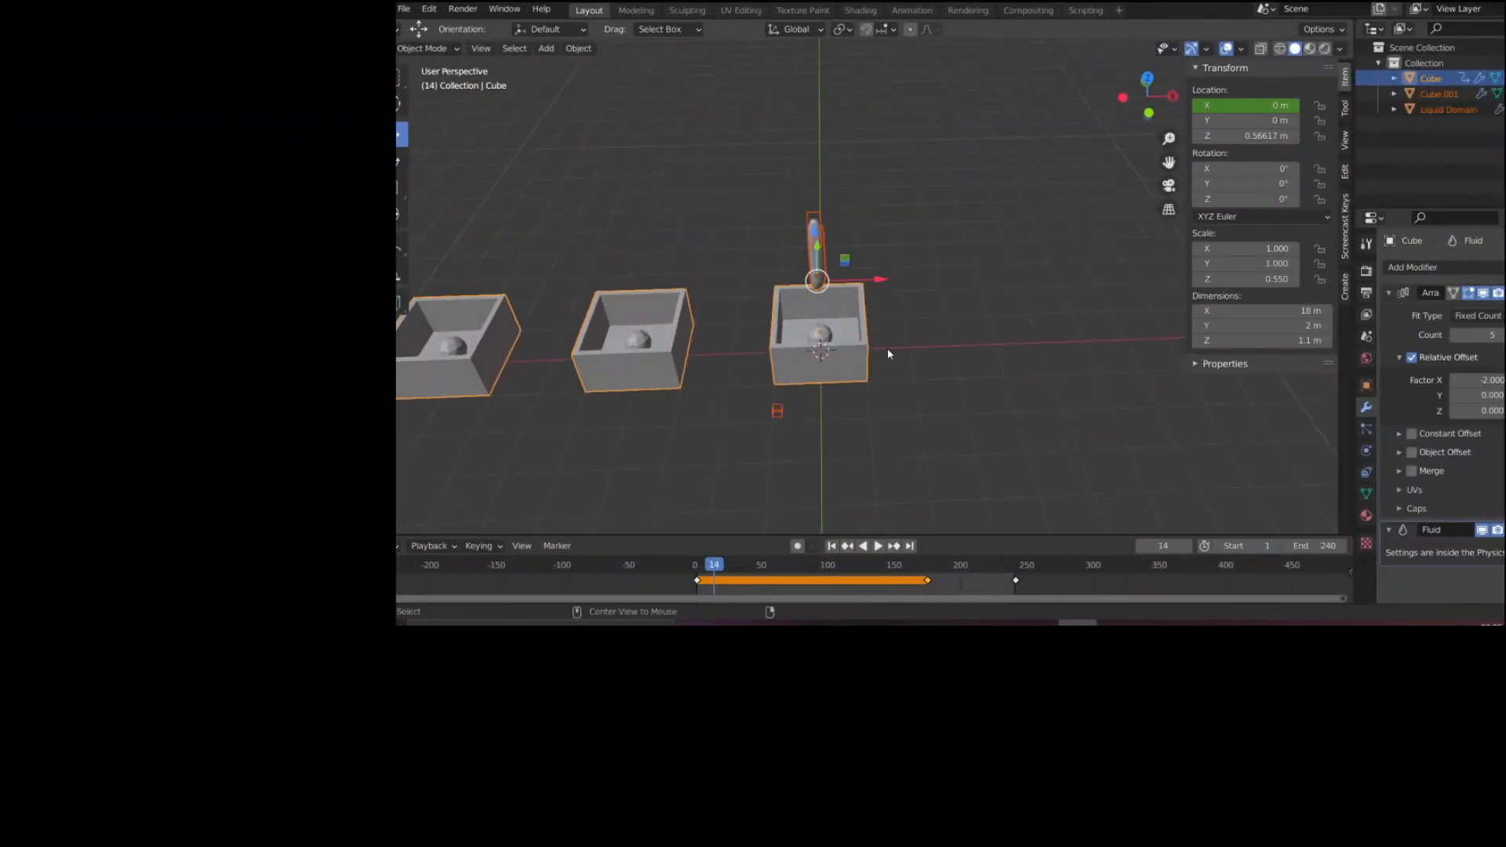
Change the timeline frame for the box row's location keyframes
click(878, 546)
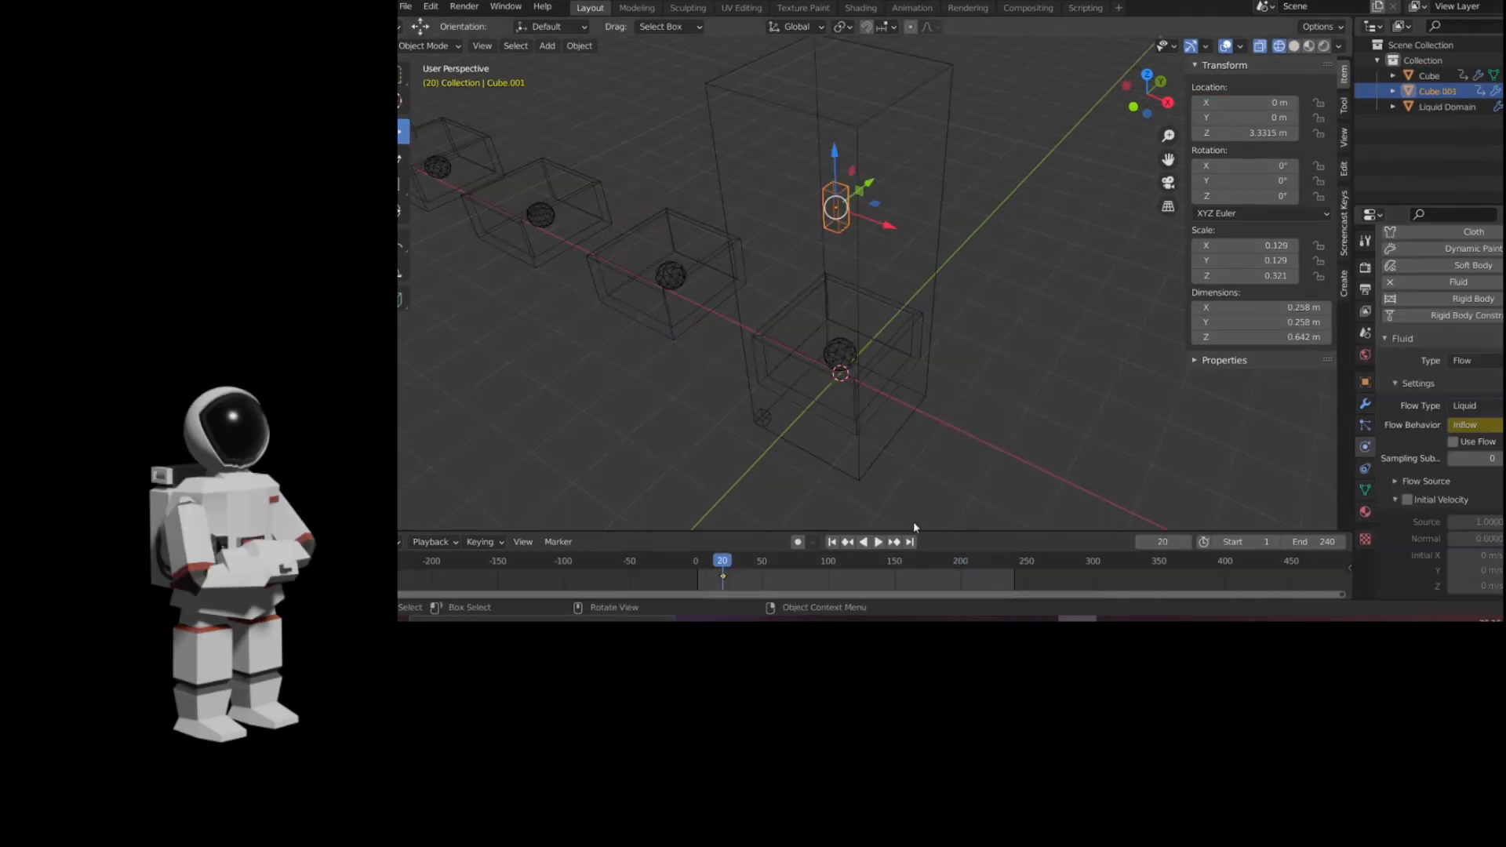
Keyframe the inflow's Use Flow on/off state at different timeline frames
click(1453, 441)
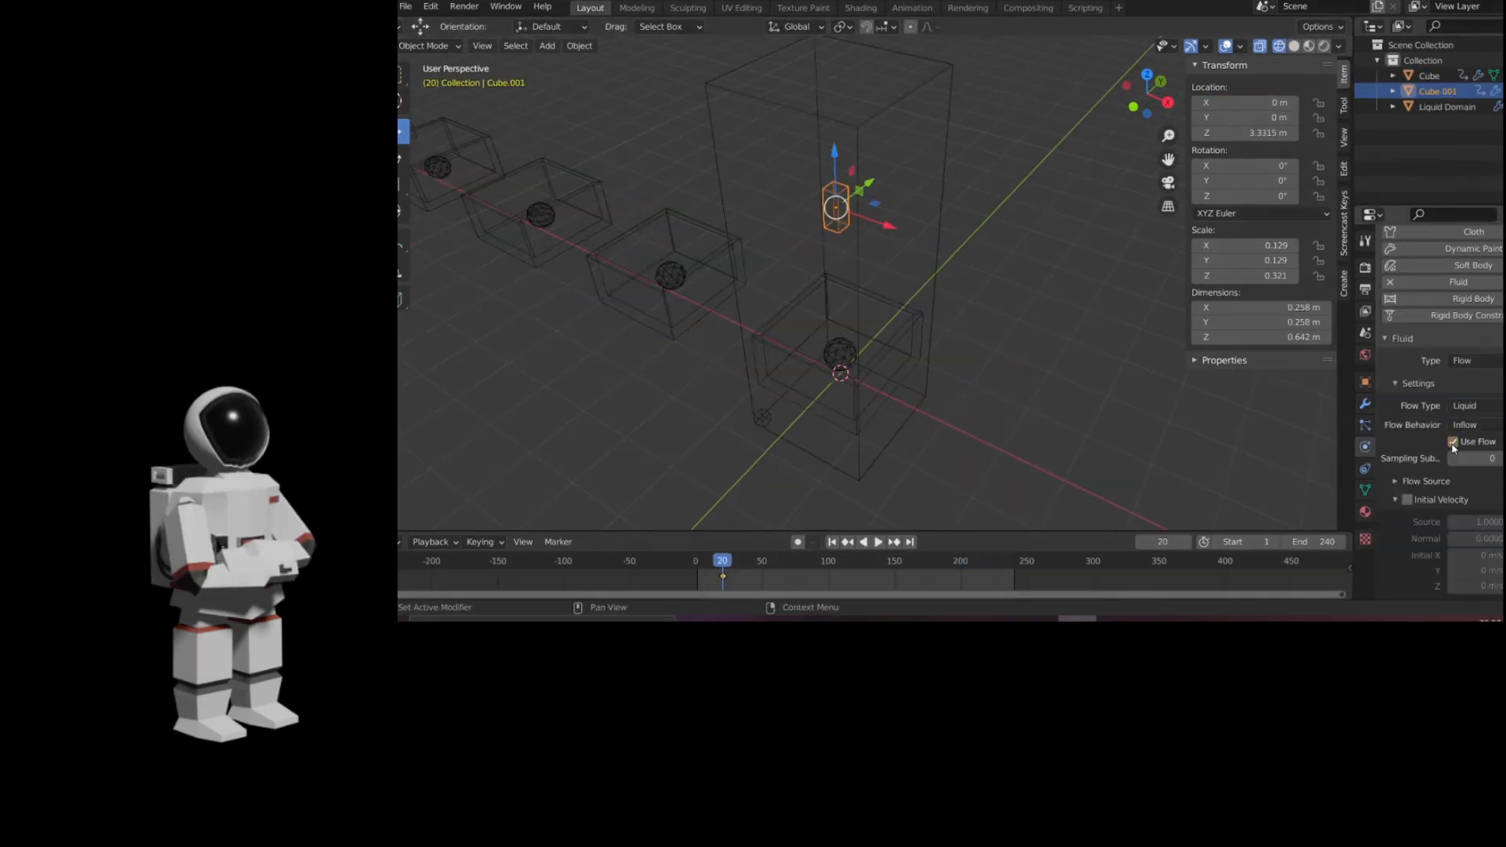
click(1453, 442)
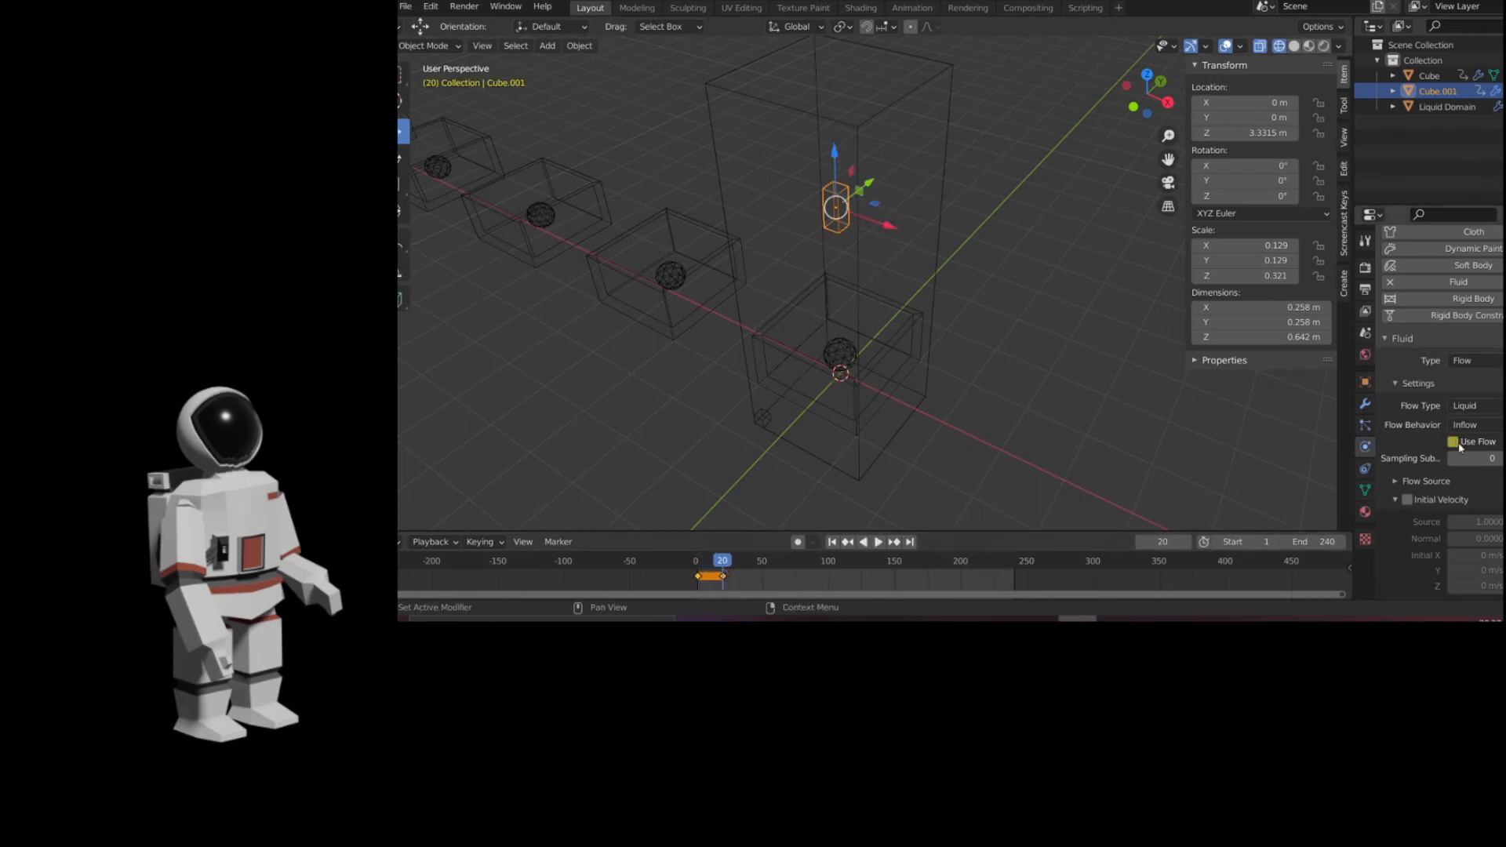
click(880, 541)
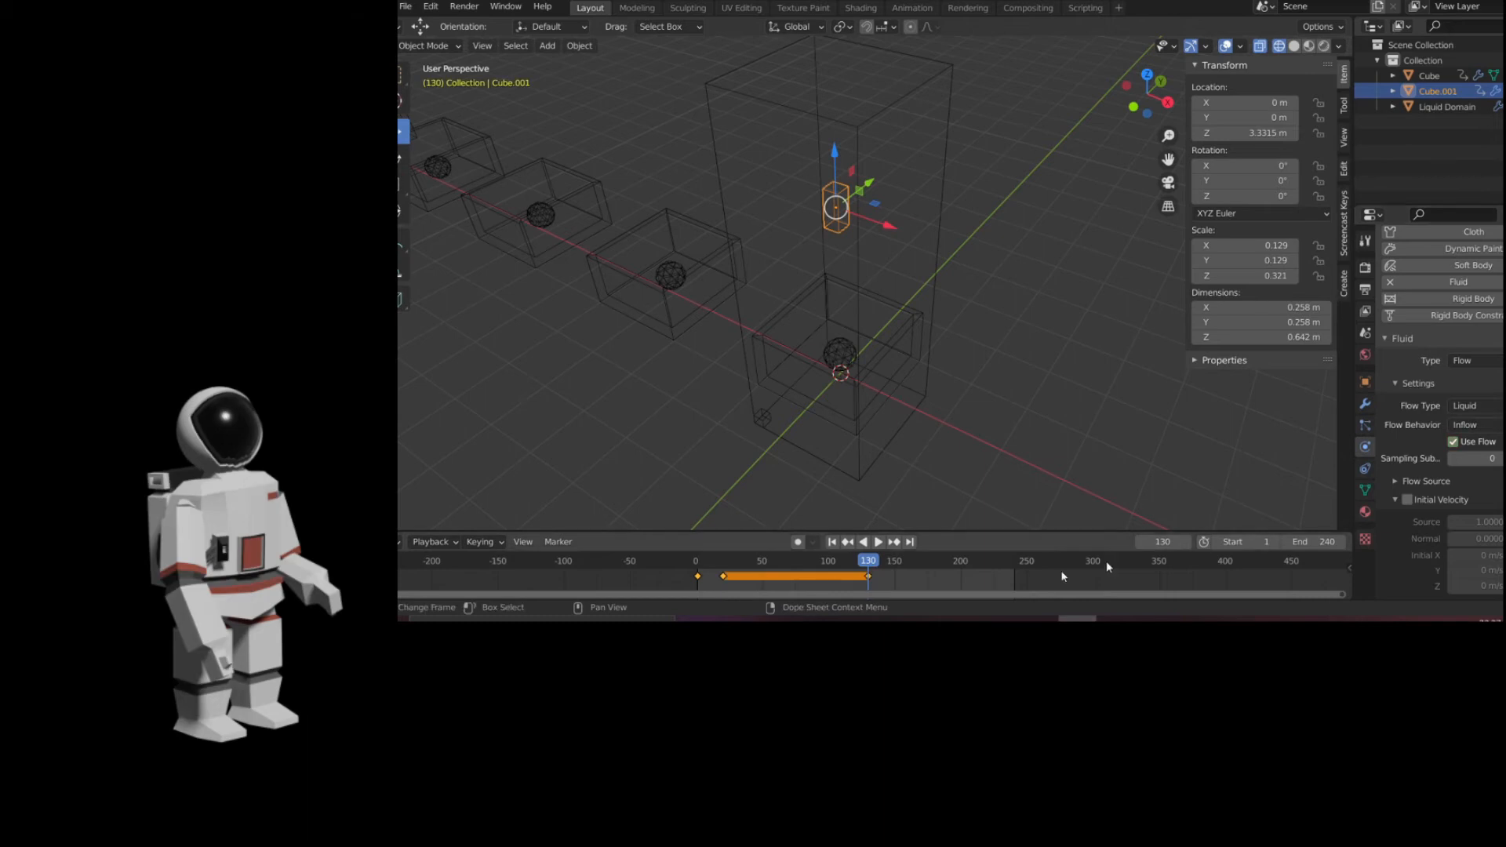
click(879, 542)
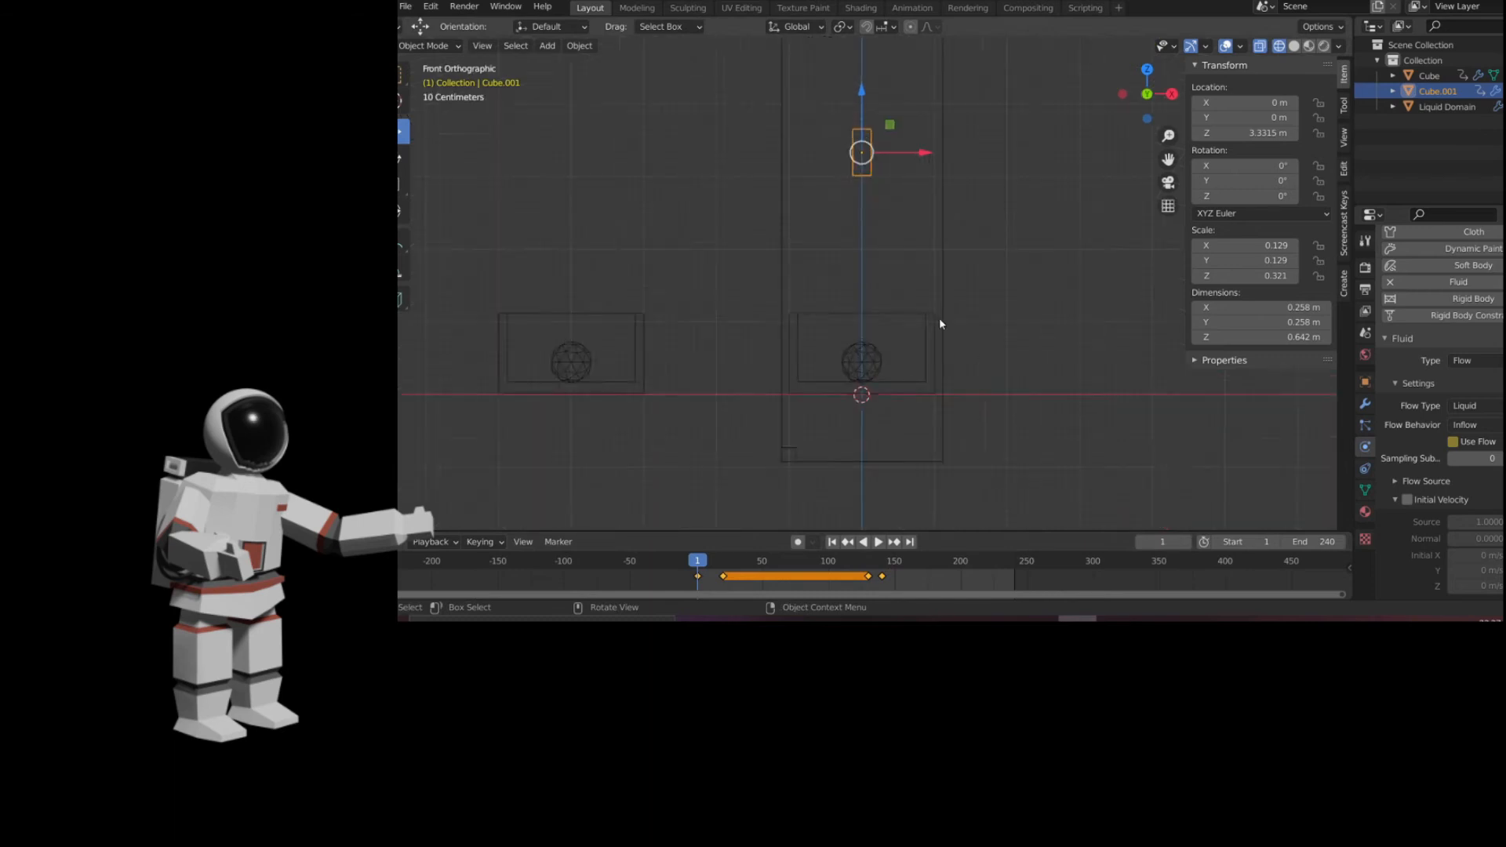
click(1422, 76)
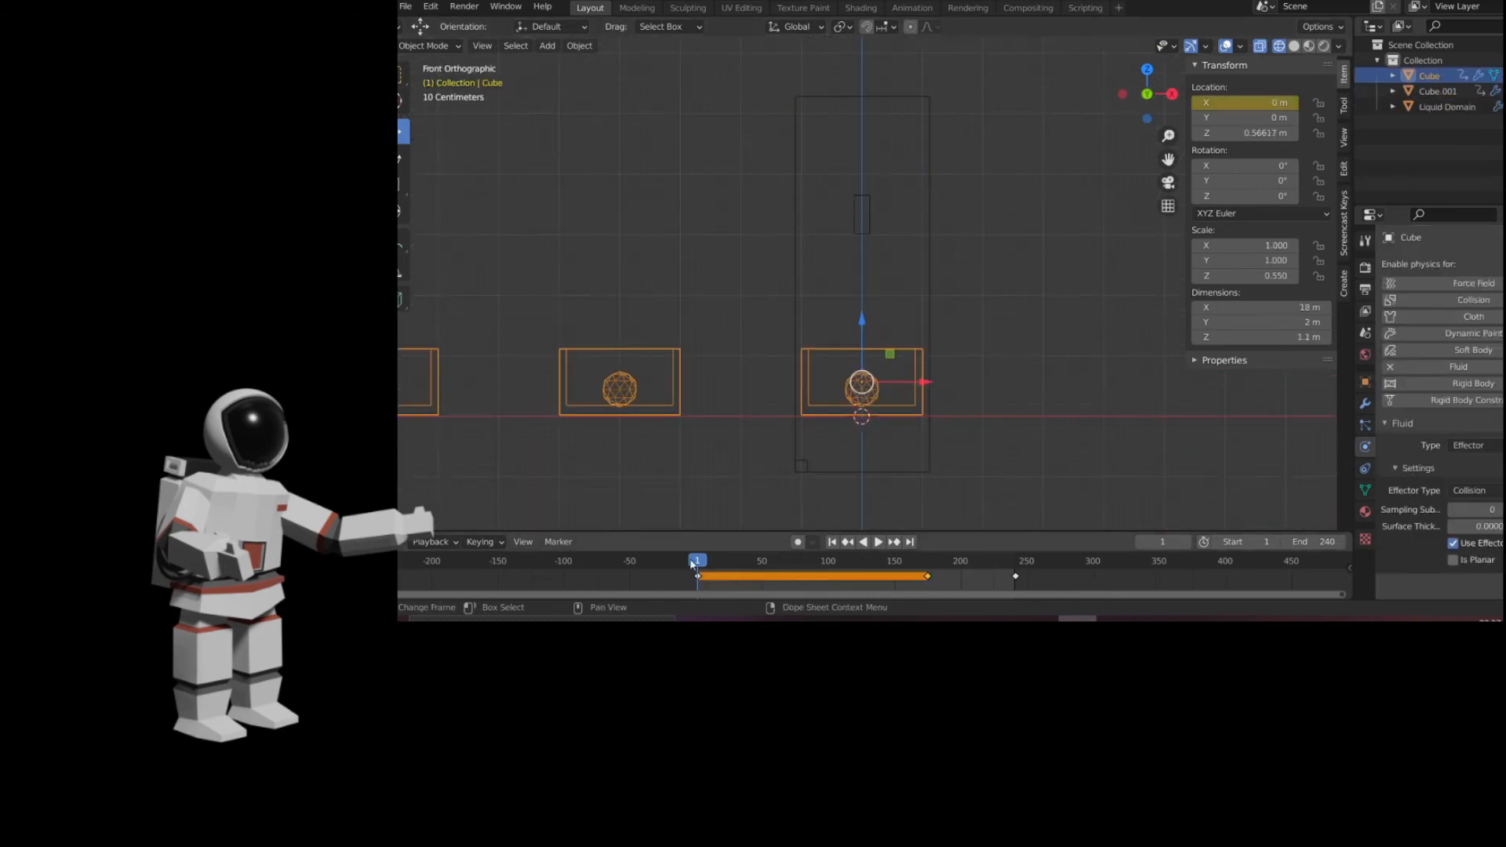
click(879, 542)
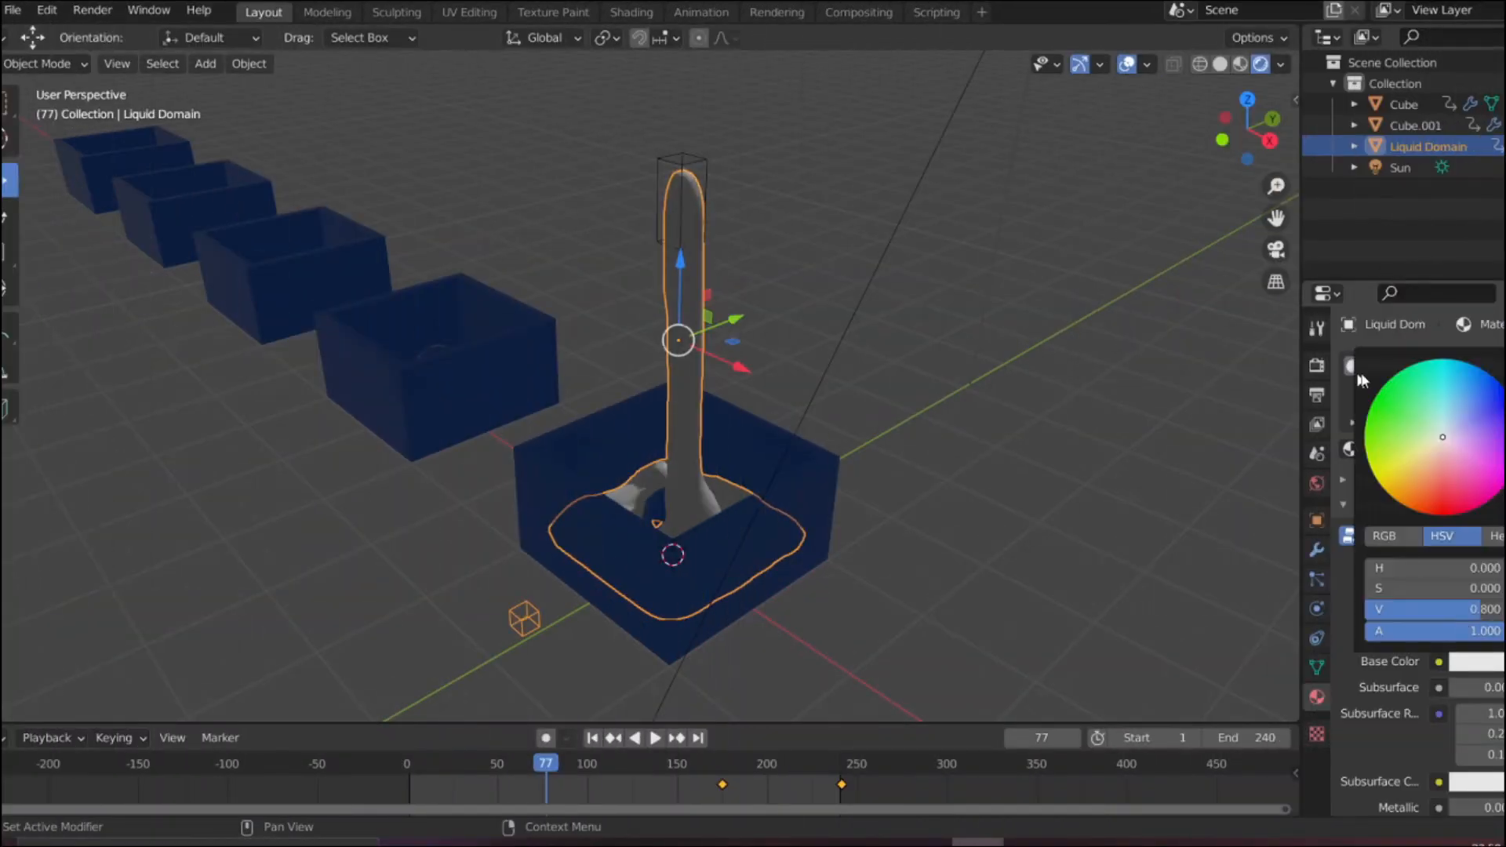
Pick a blue colour for the liquid and select the liquid domain
click(1375, 396)
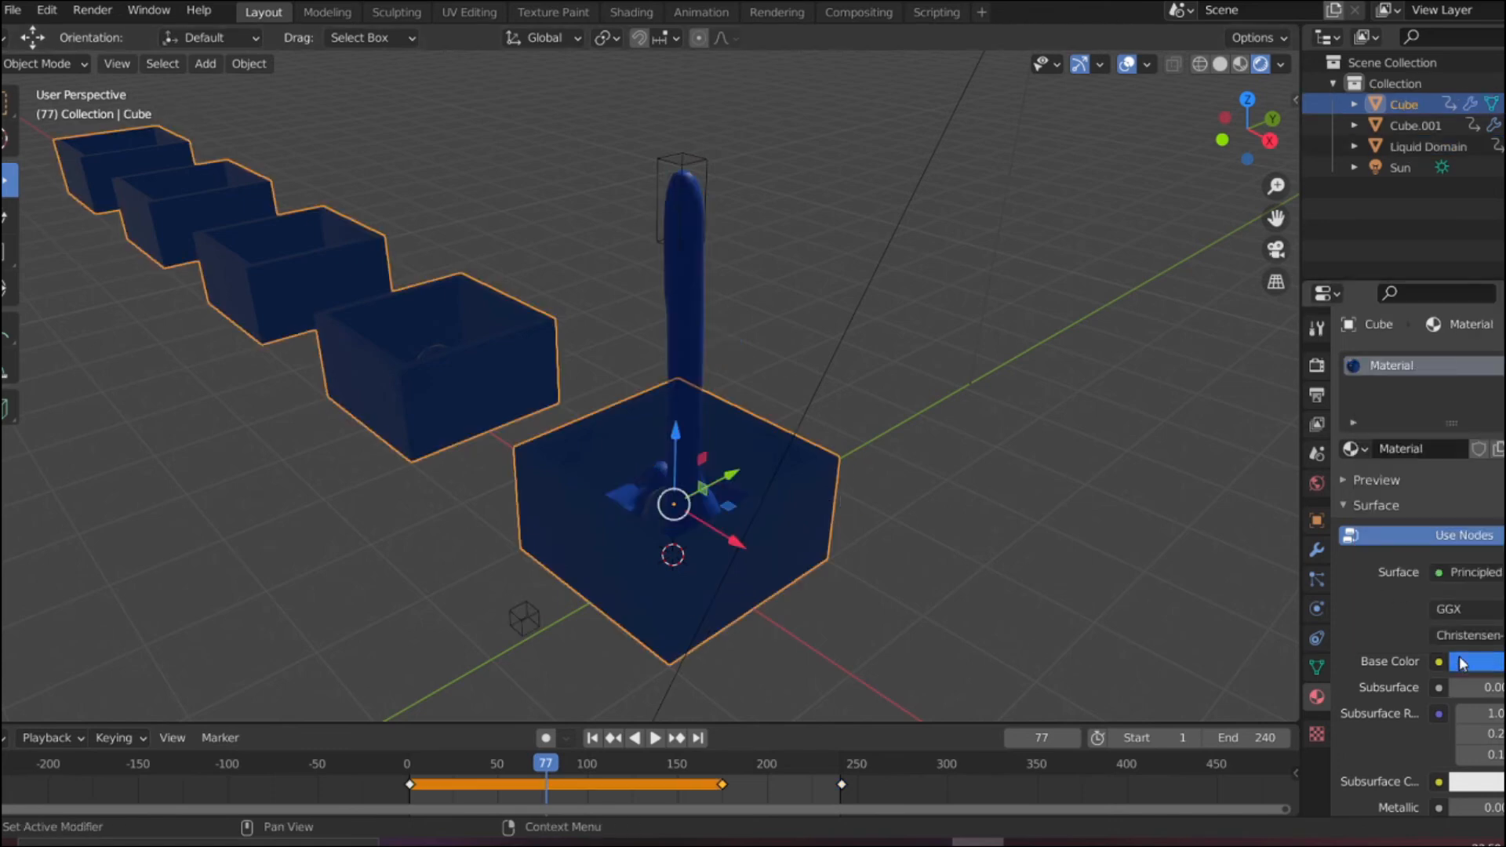
click(1427, 146)
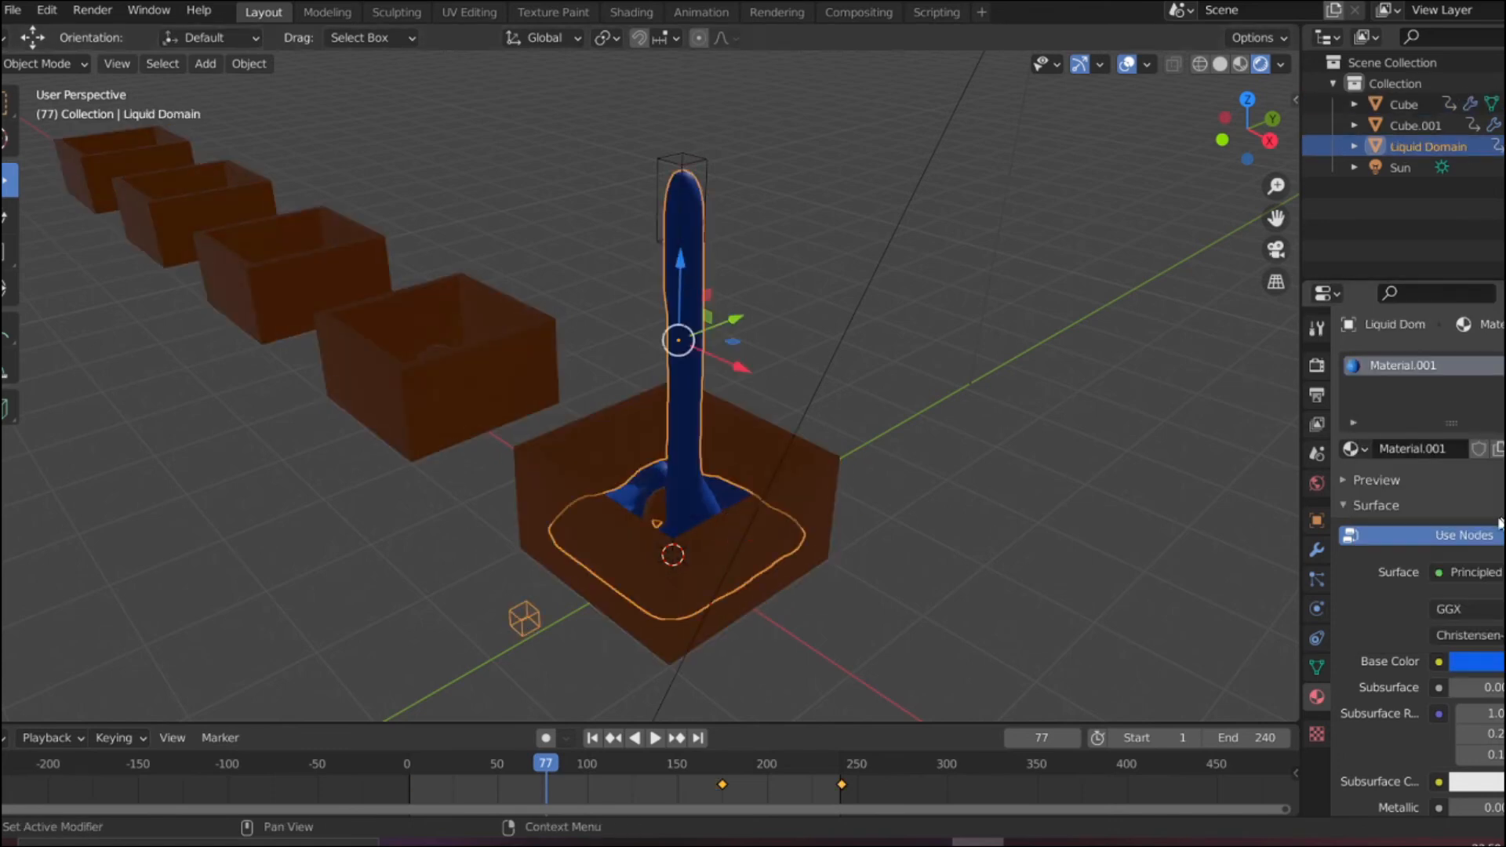
scroll(down, 3)
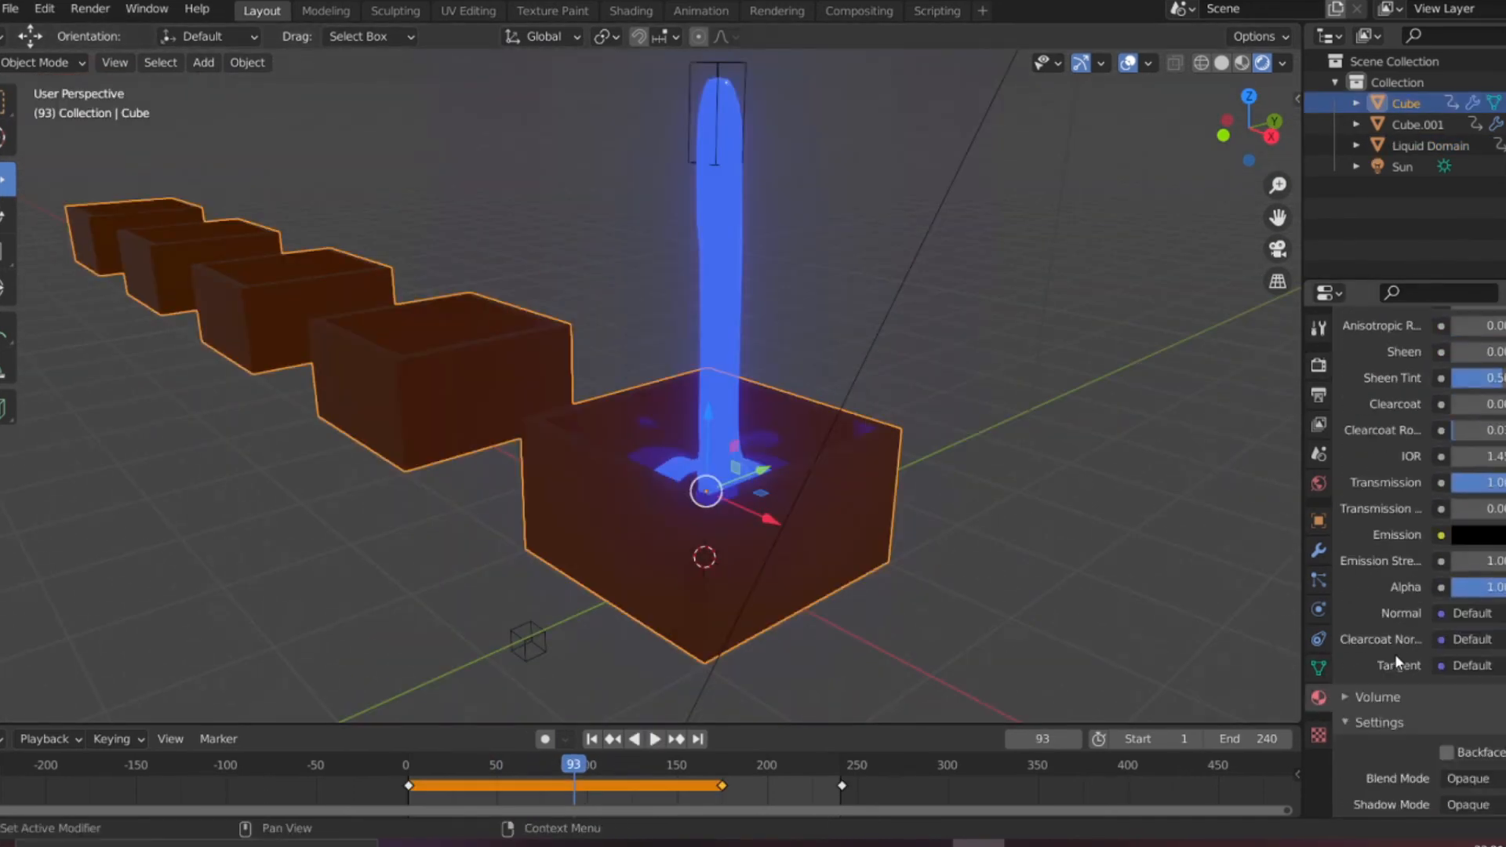
Scroll down through the Principled BSDF material settings
scroll(down, 3)
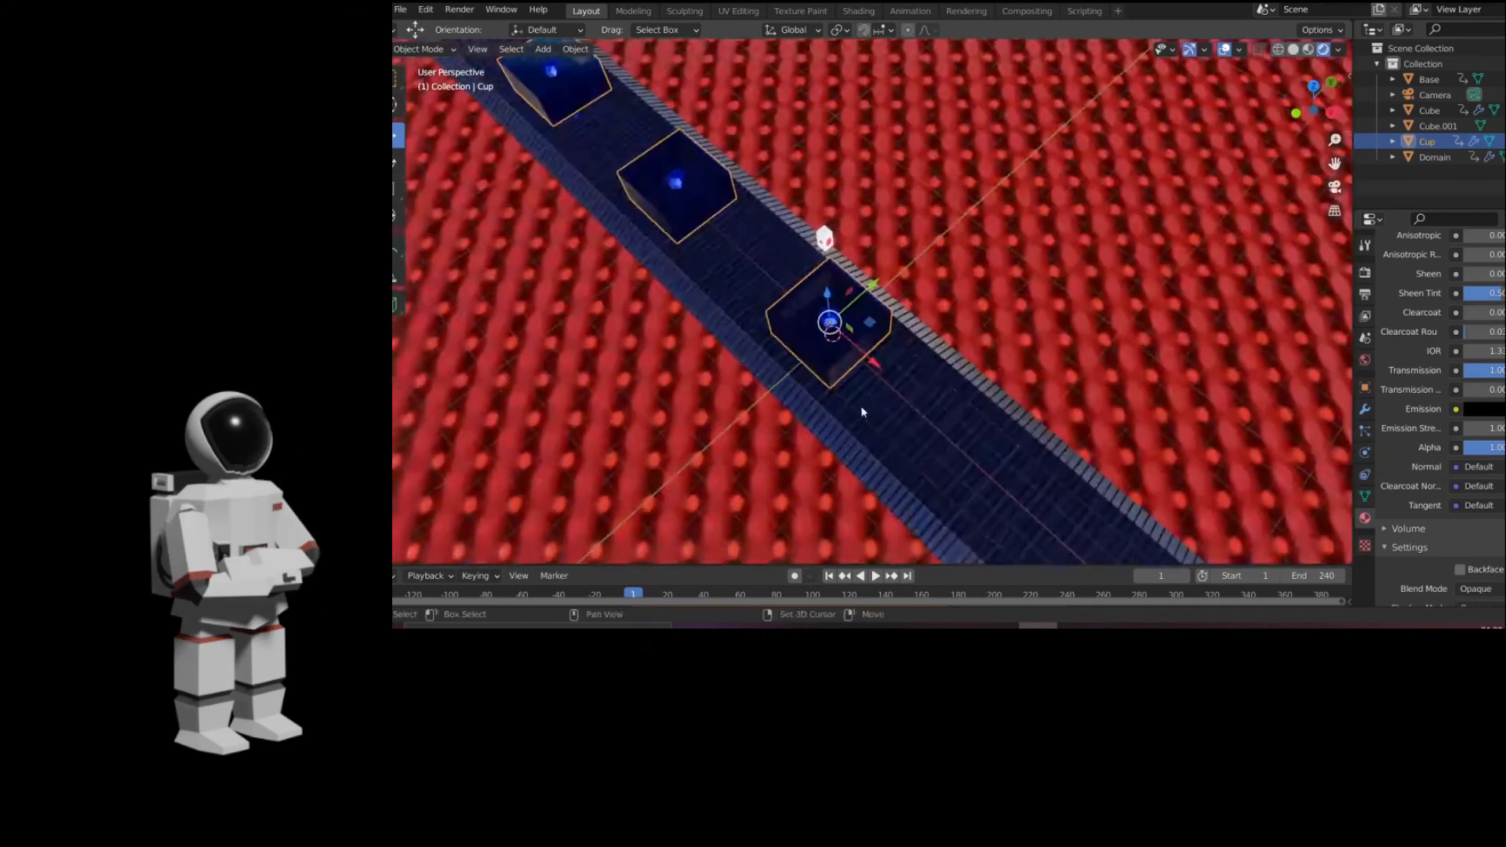
Play the conveyor animation from the timeline
click(877, 576)
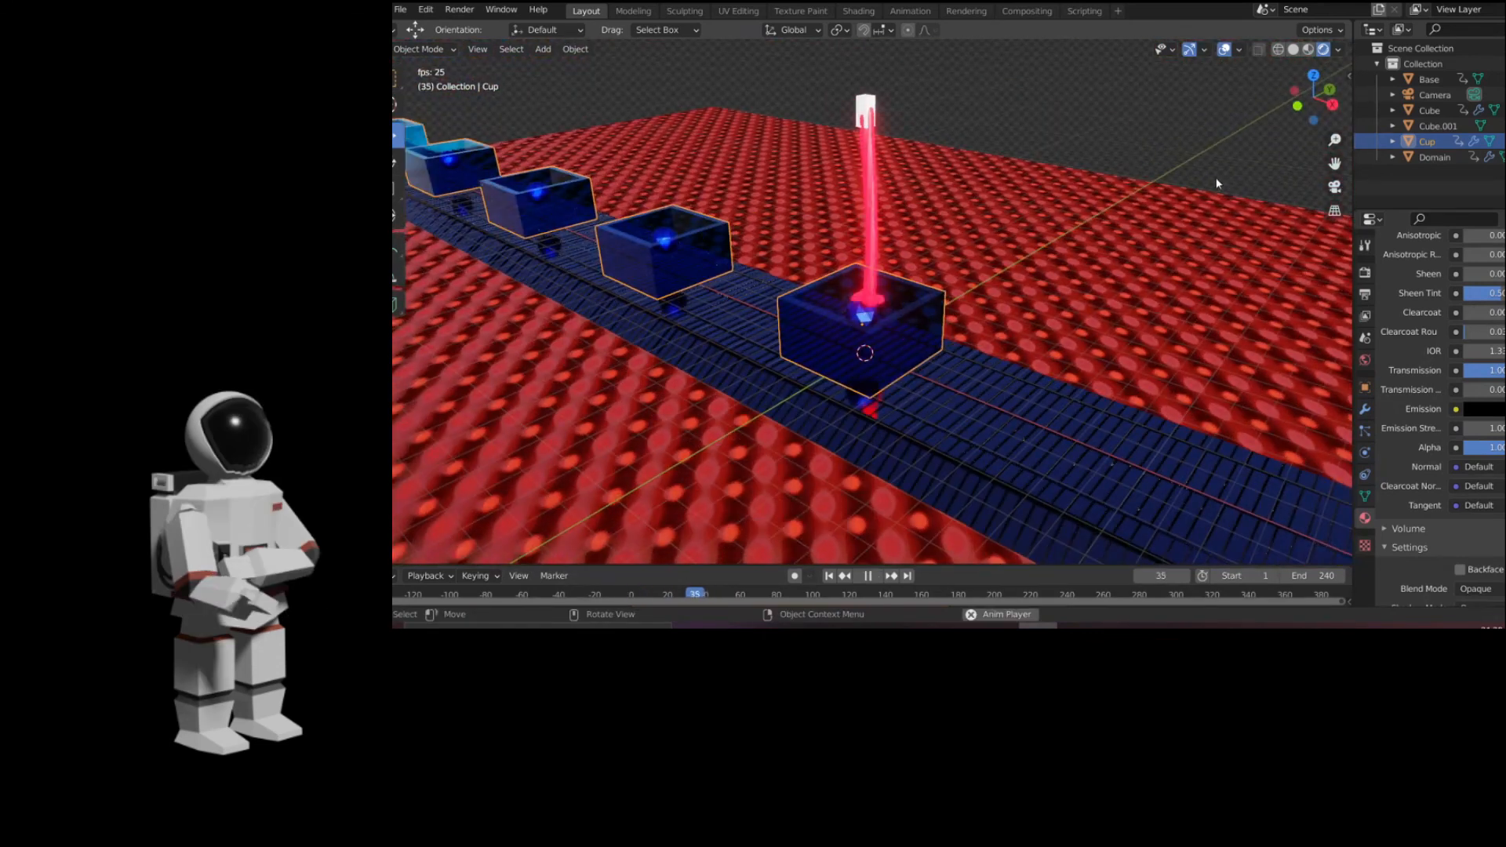
click(871, 575)
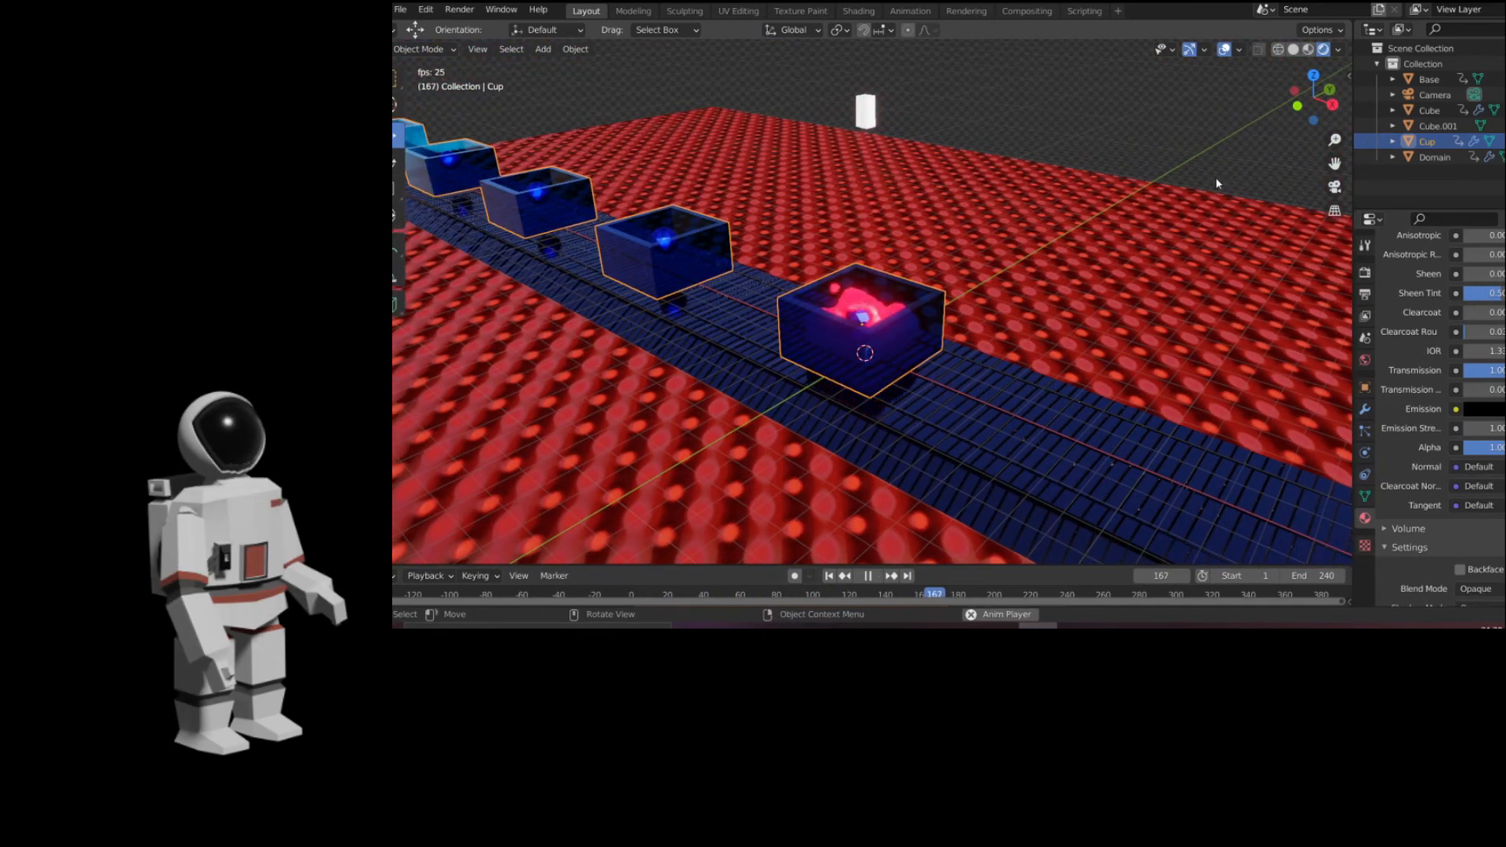